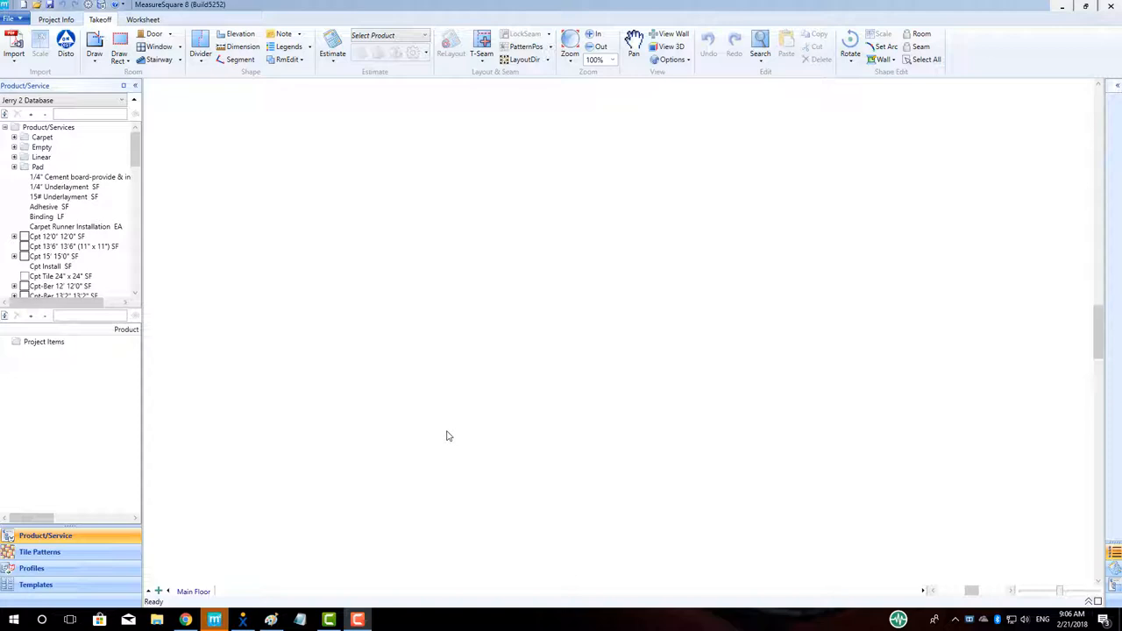
mouse_move(396, 354)
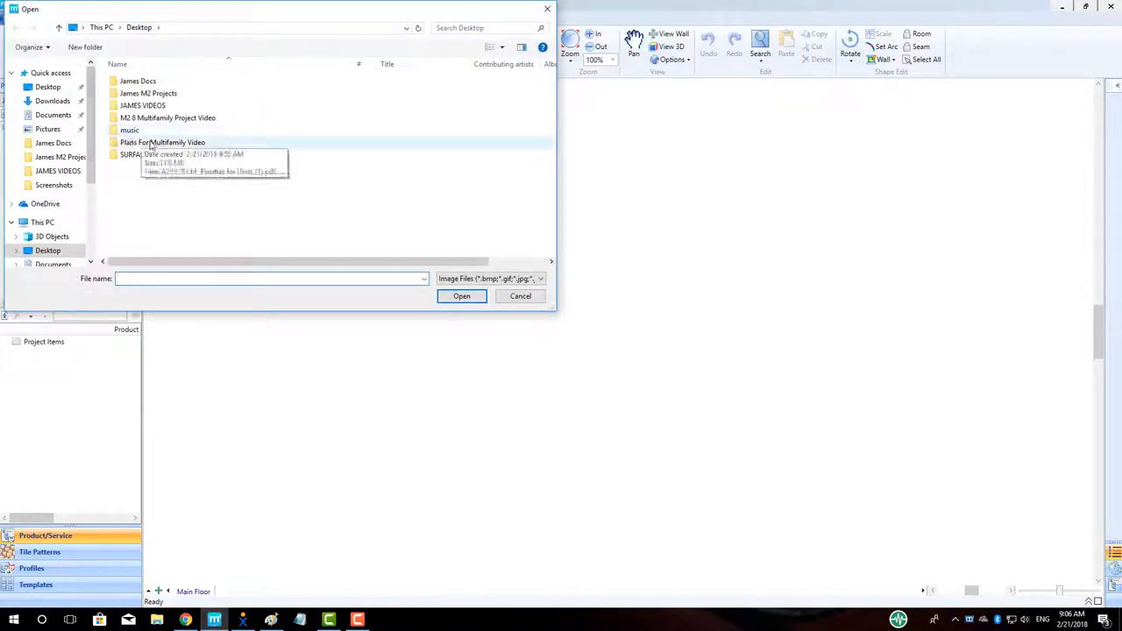
Choose the A2 and B1 plan images from the Plans For Multifamily Video folder for import.
double_click(162, 142)
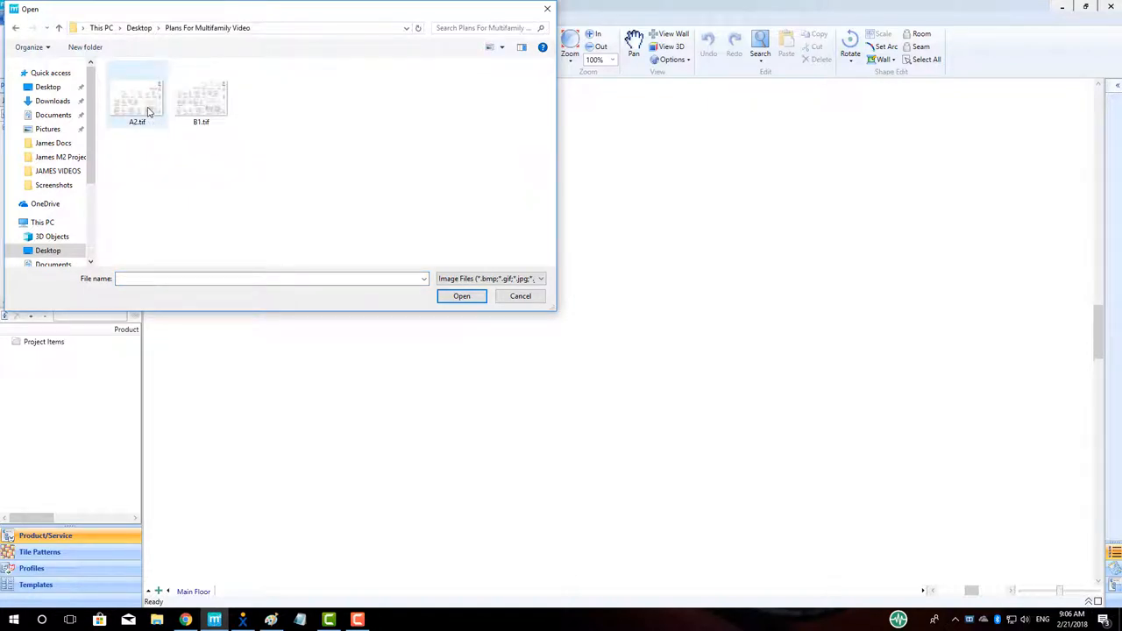
click(137, 96)
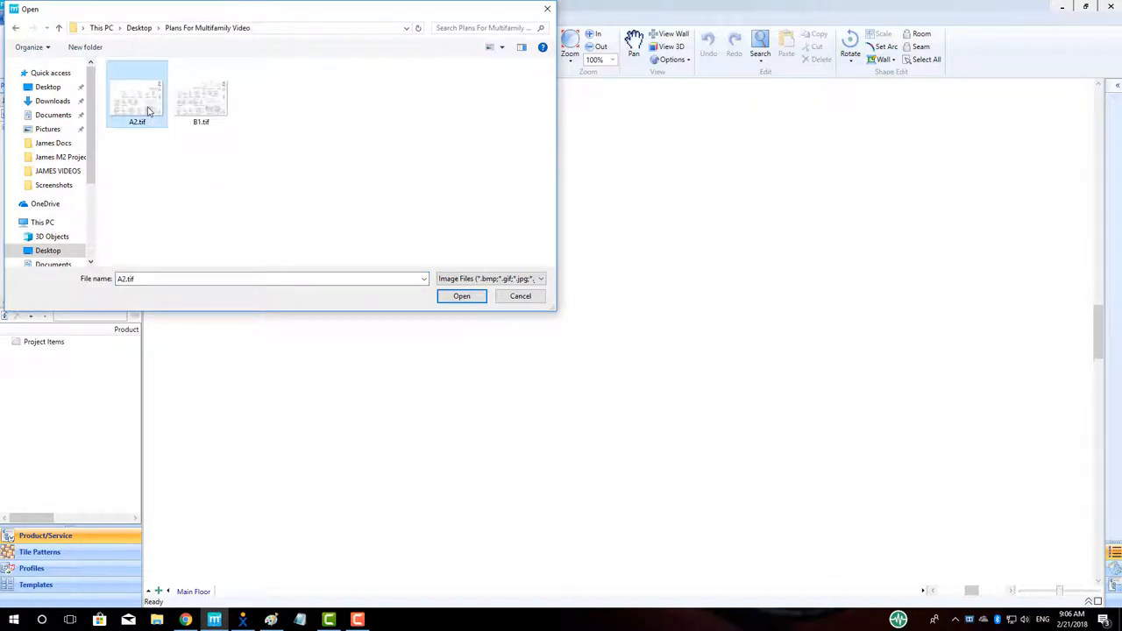
click(200, 95)
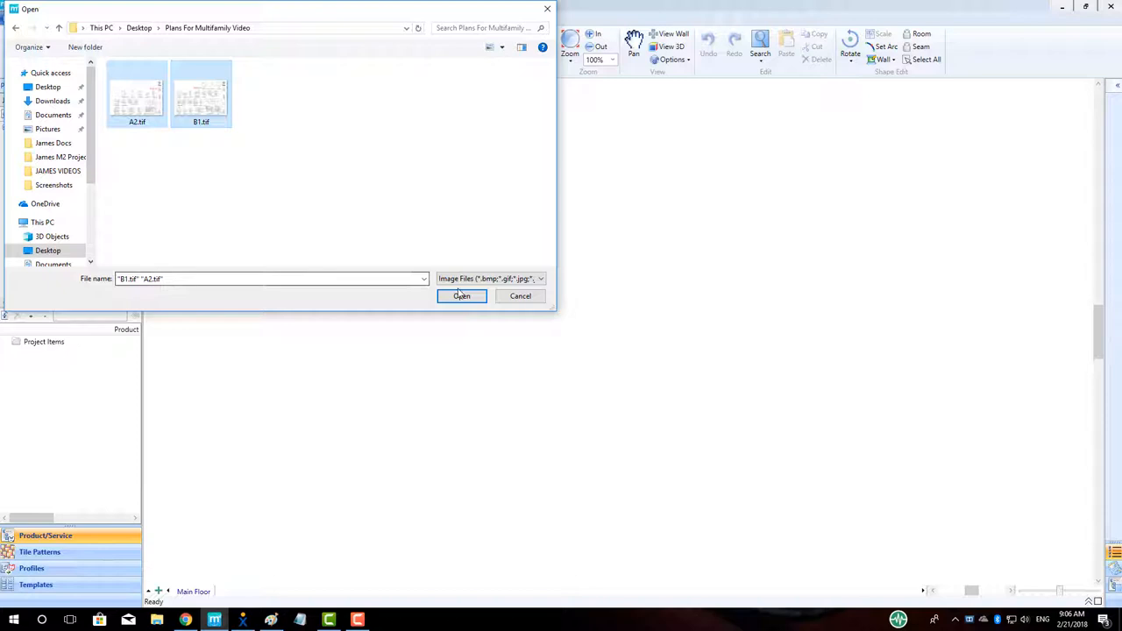
click(463, 295)
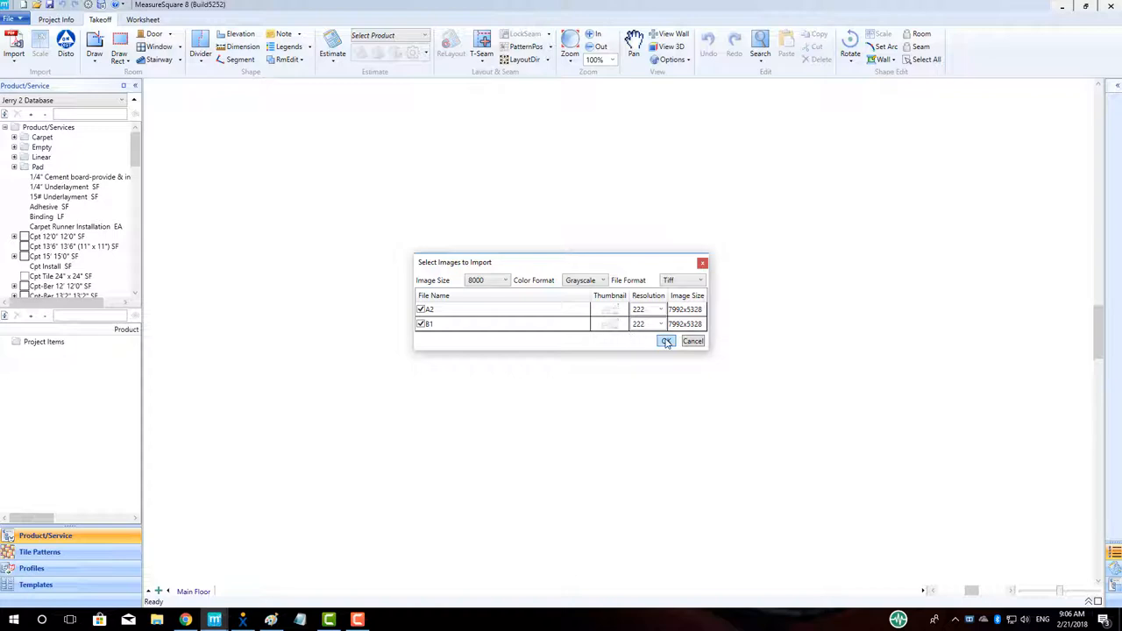
Accept the import settings for the A2 and B1 images so they proceed to preview.
click(667, 340)
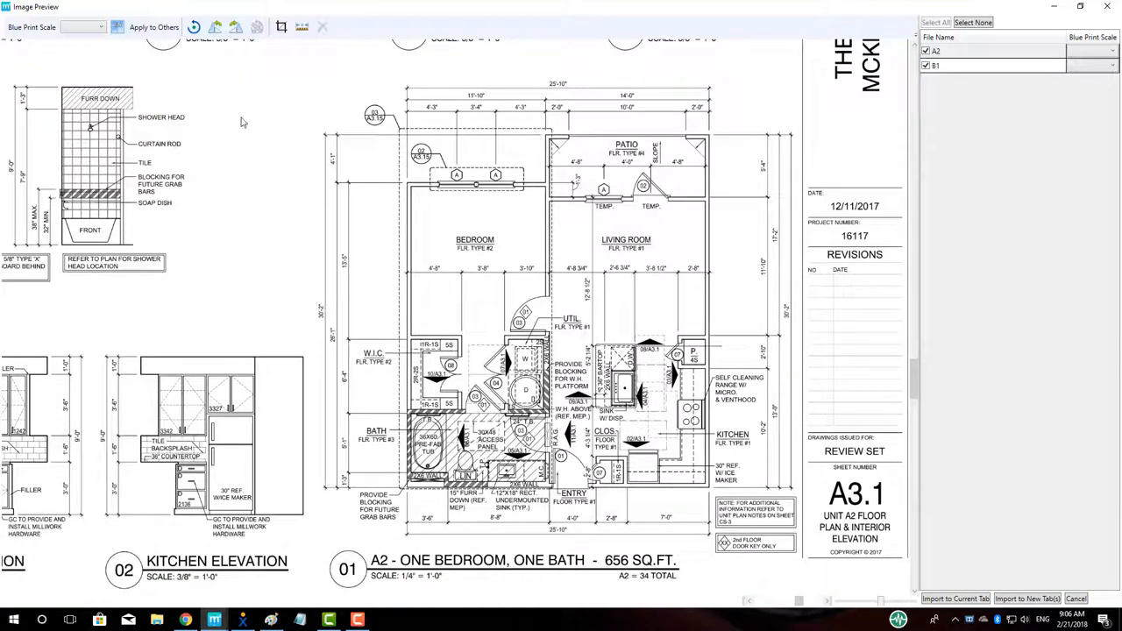
Crop the A2 sheet to its one-bedroom floor plan, set it to 1/4 scale and rename the entry.
click(280, 27)
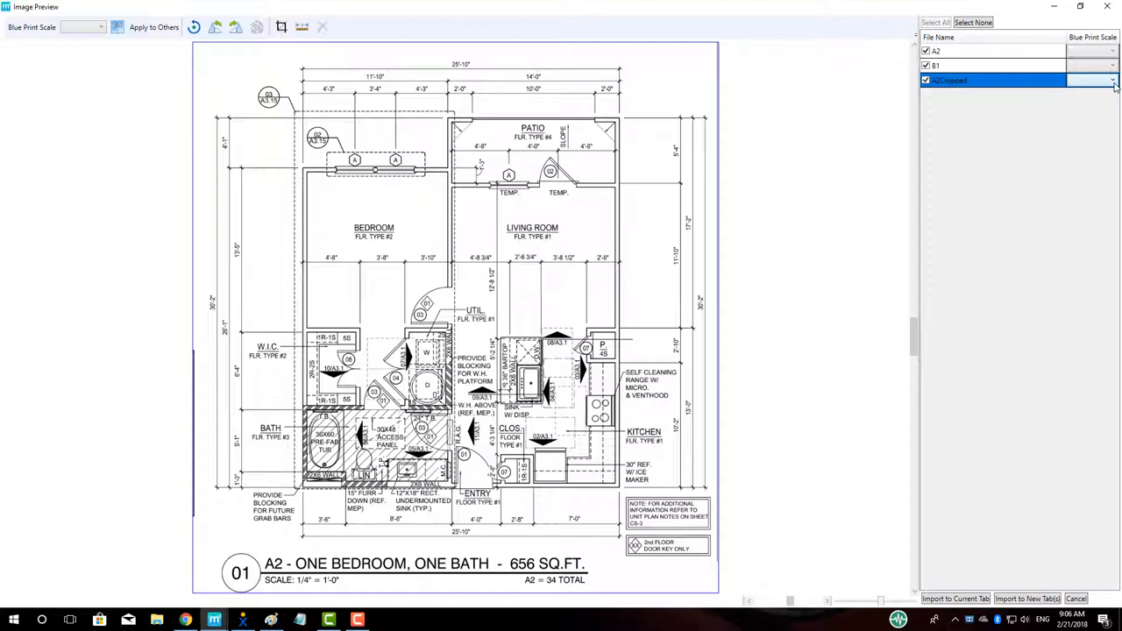
click(1113, 81)
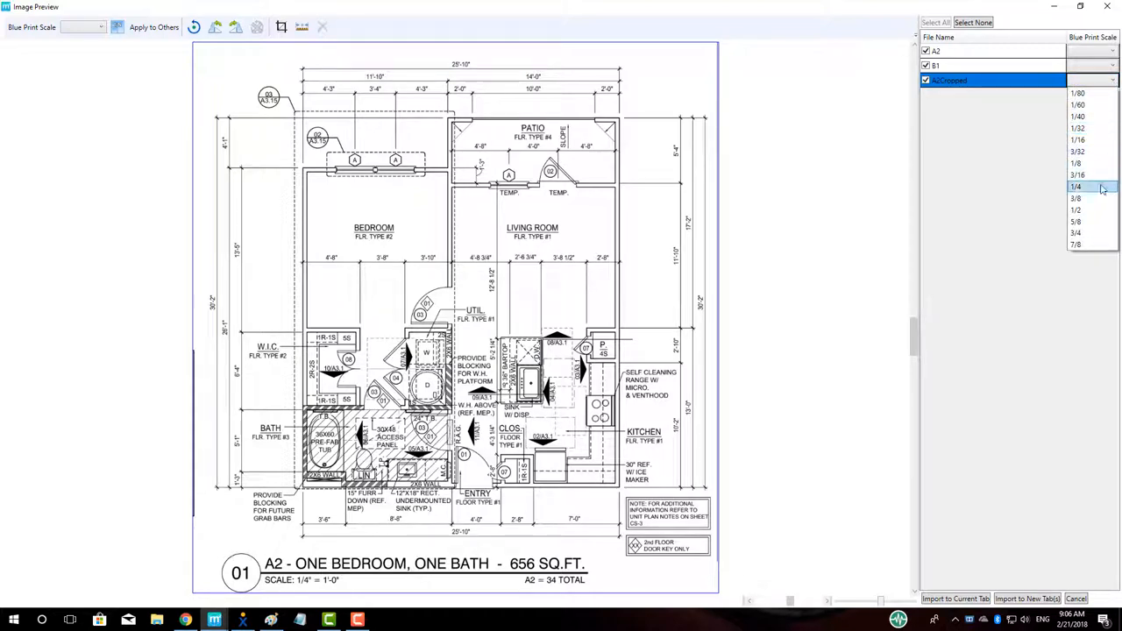
click(1077, 185)
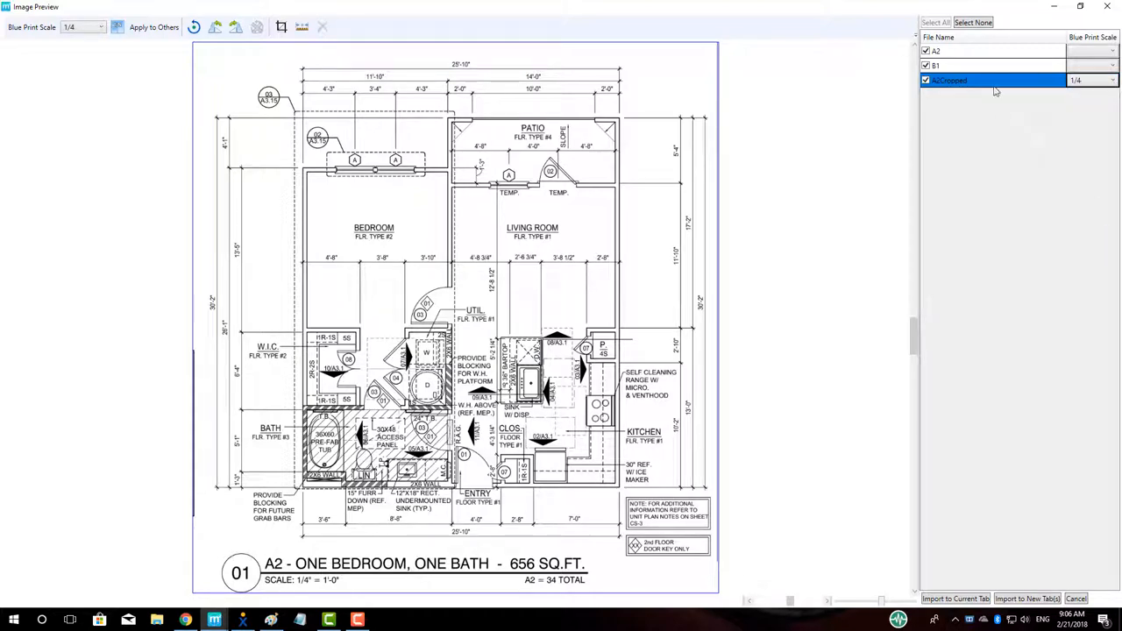
double_click(965, 81)
text(A2 1Bed 1Bath Standard (656 sq.ft.))
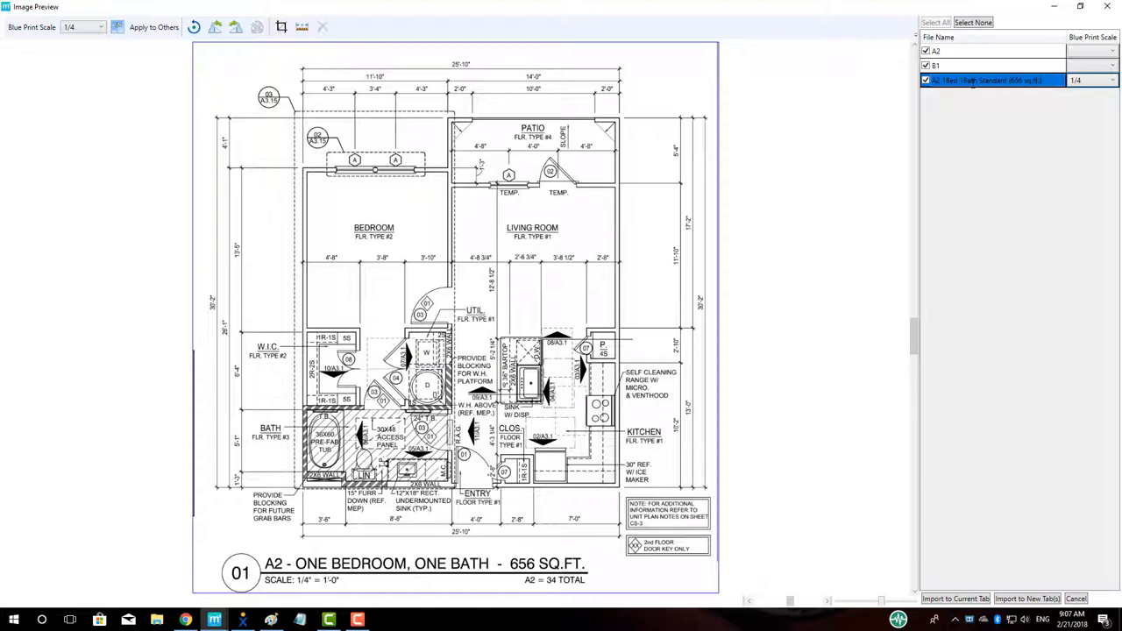
mouse_move(649, 218)
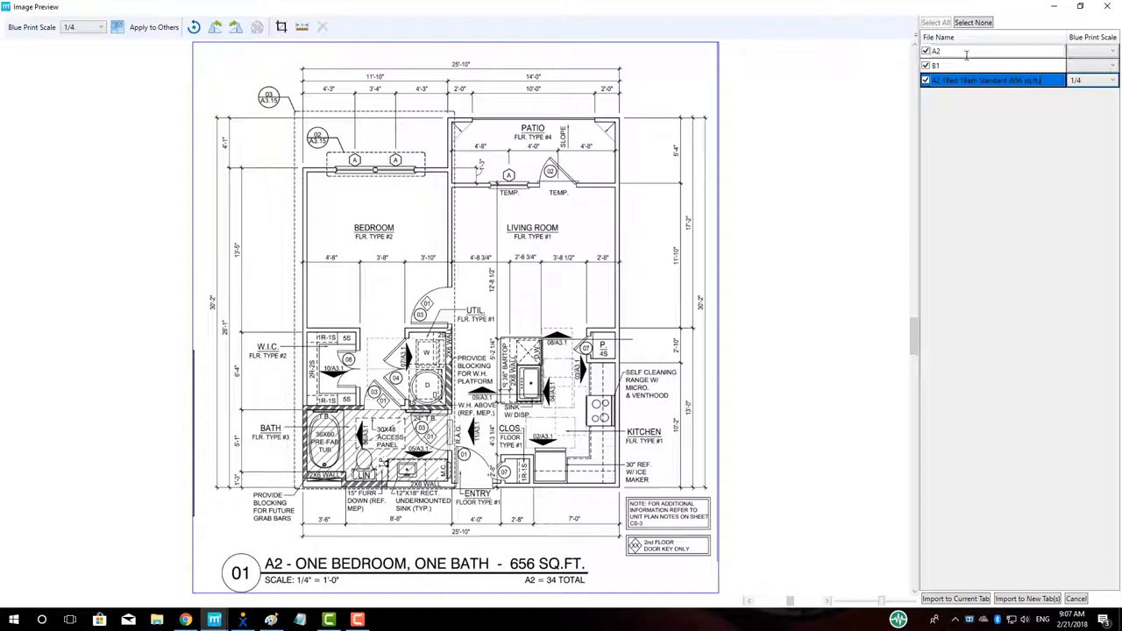
Add a second A2 floor-plan crop named Hardwood at 1/4 blueprint scale.
click(964, 50)
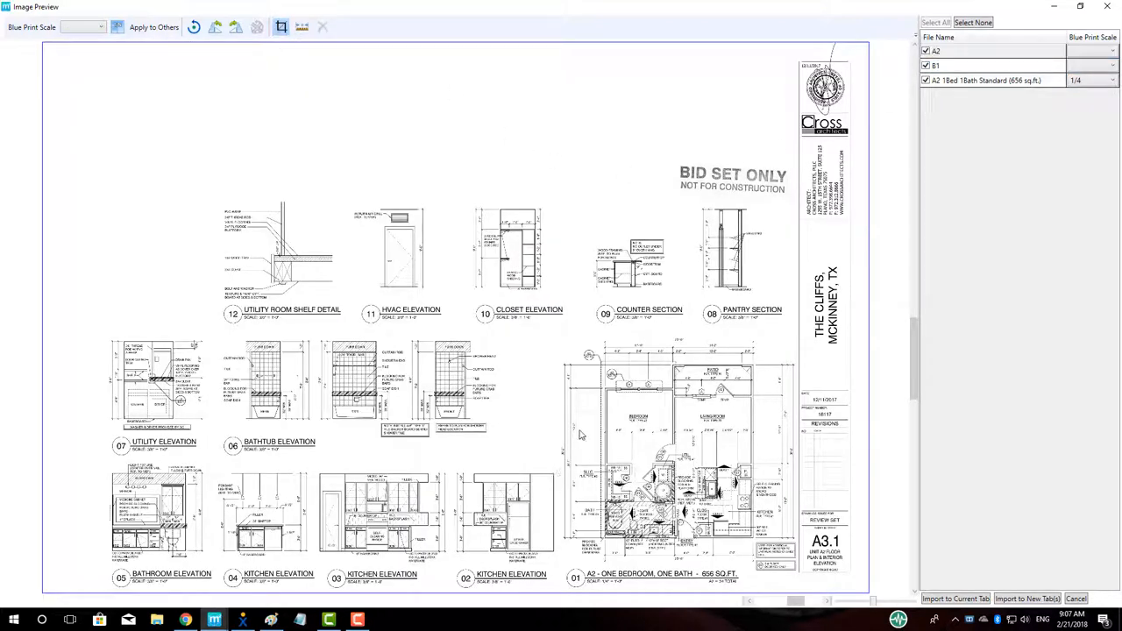
mouse_move(557, 344)
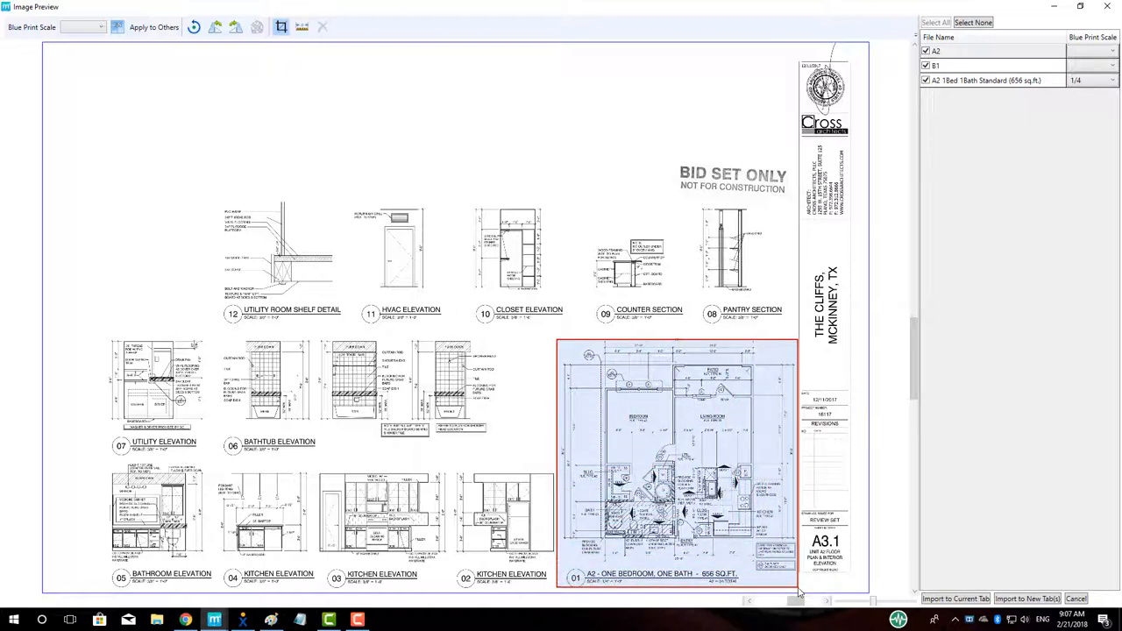
double_click(677, 465)
text(A2 1Bed 1Bath)
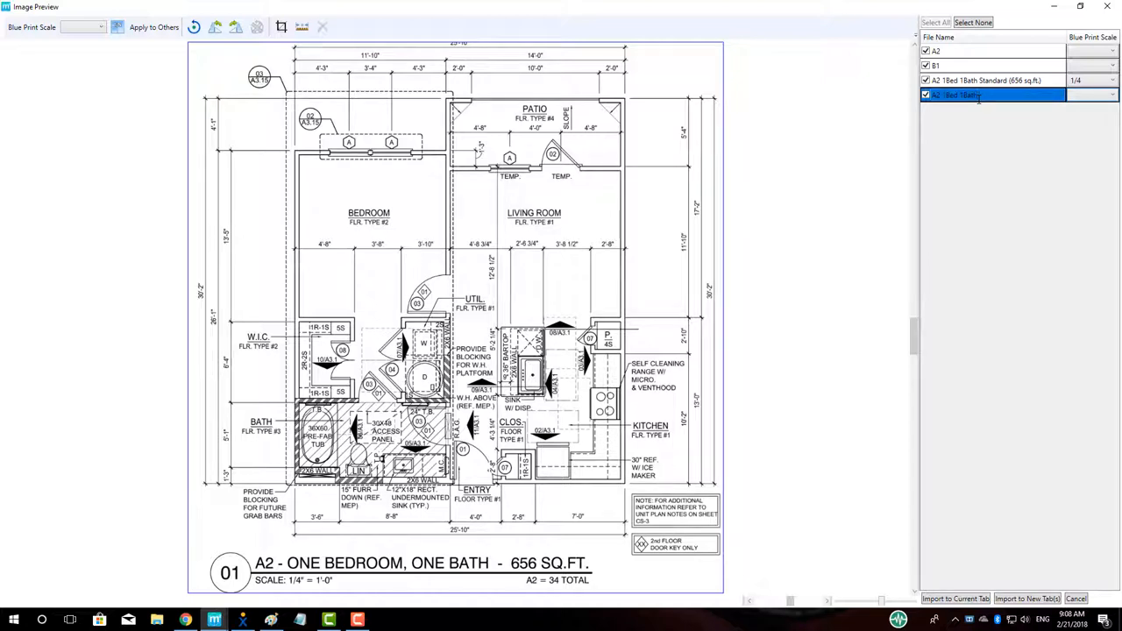
text(Hardwood (656 sq. ft.)
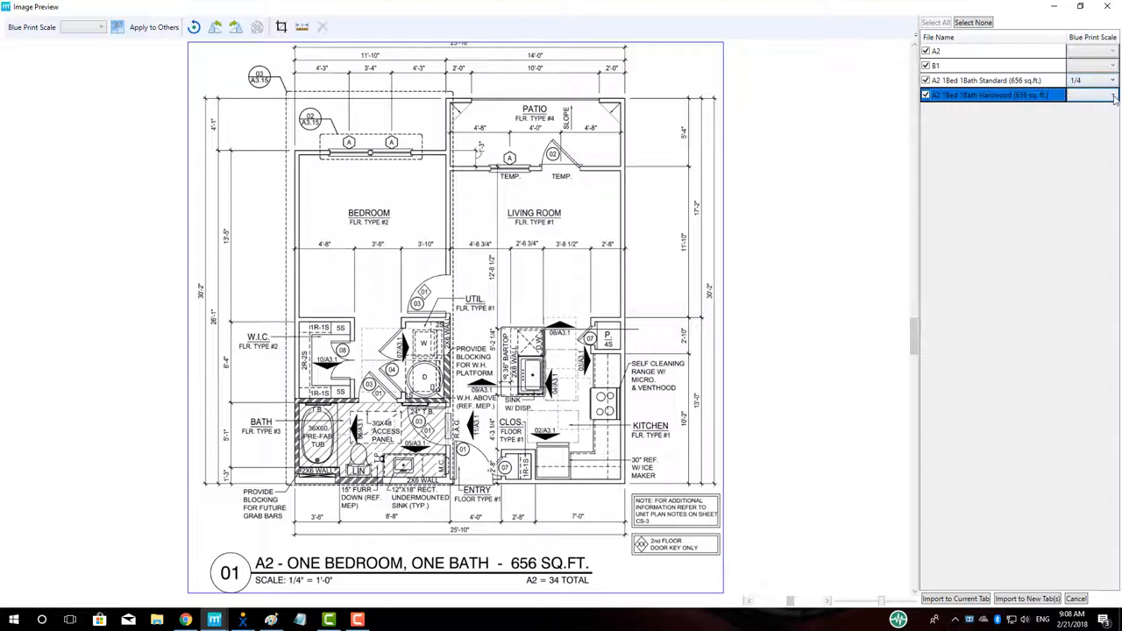
click(1113, 95)
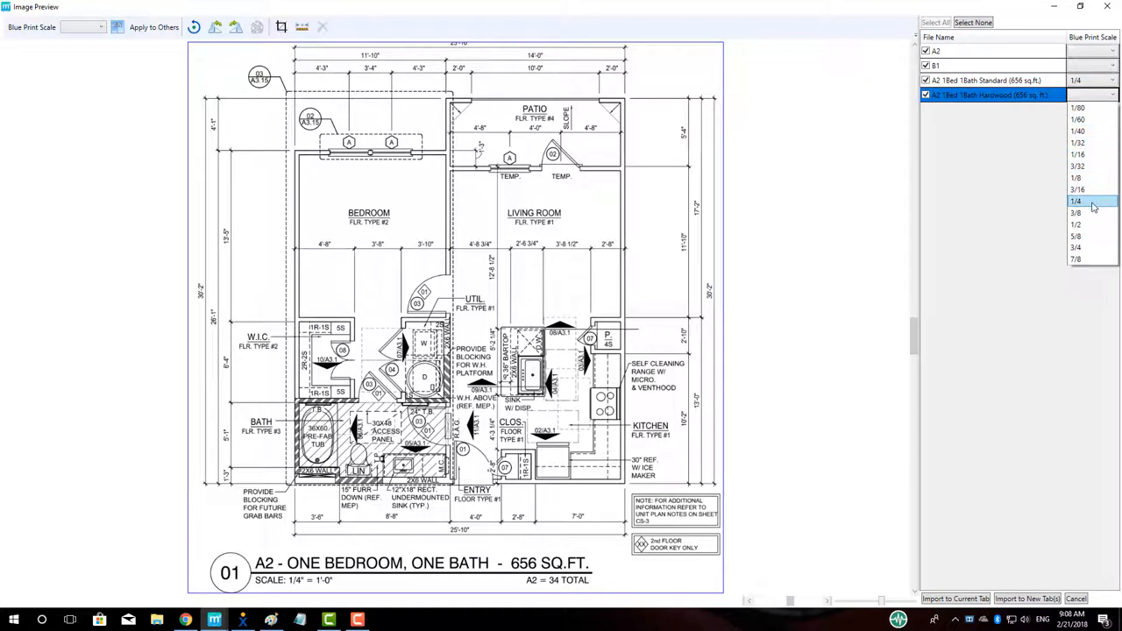
click(1076, 200)
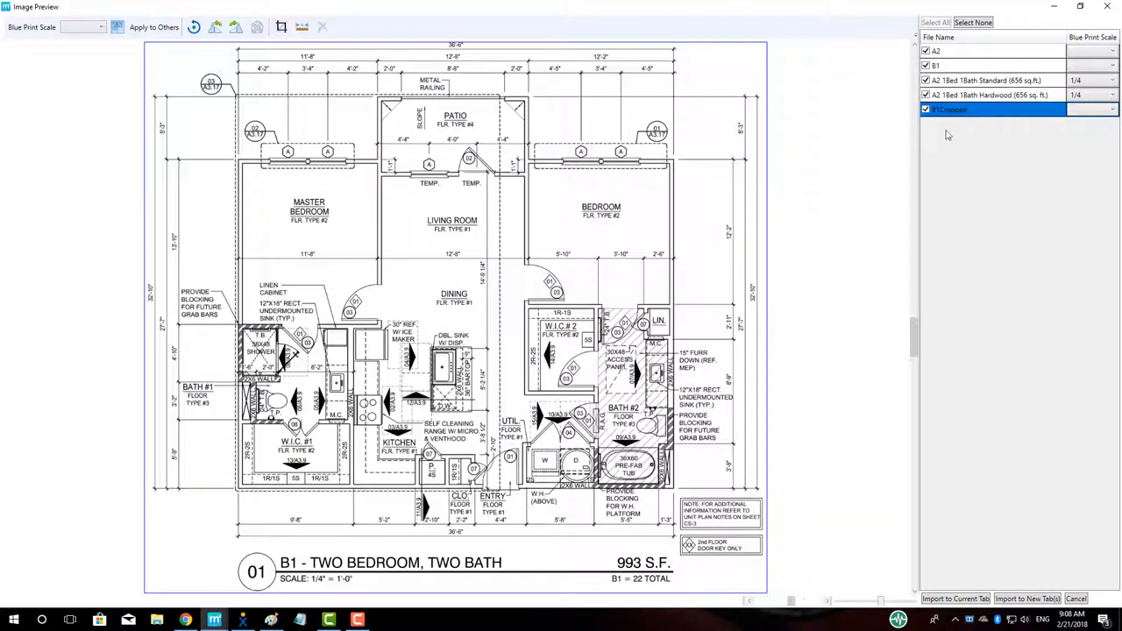
Name and crop the B1 2Bed 2Bath copies to the B1 unit plan at 1/4 scale.
double_click(965, 109)
text(B1 2Bed 2Bath Standard (993 sq. ft.))
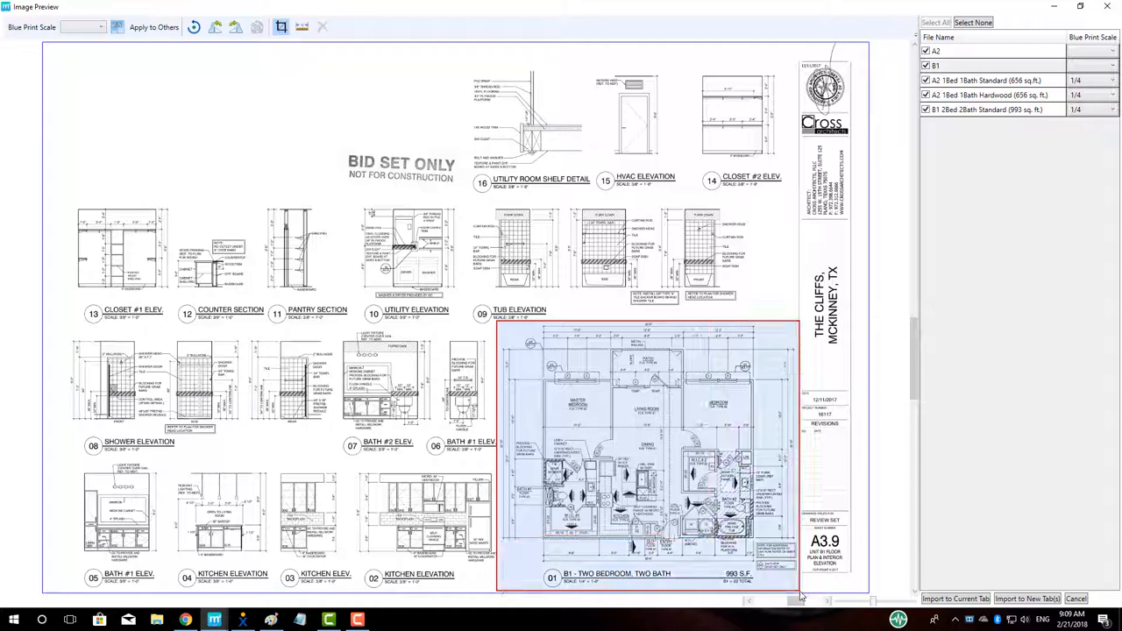
click(964, 122)
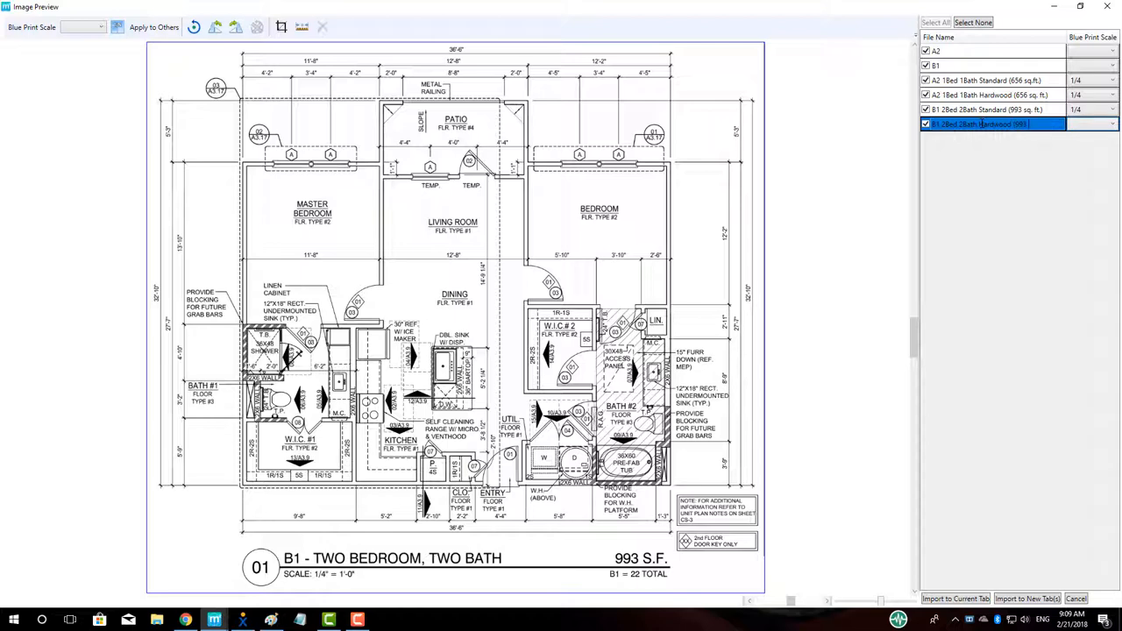
click(1116, 123)
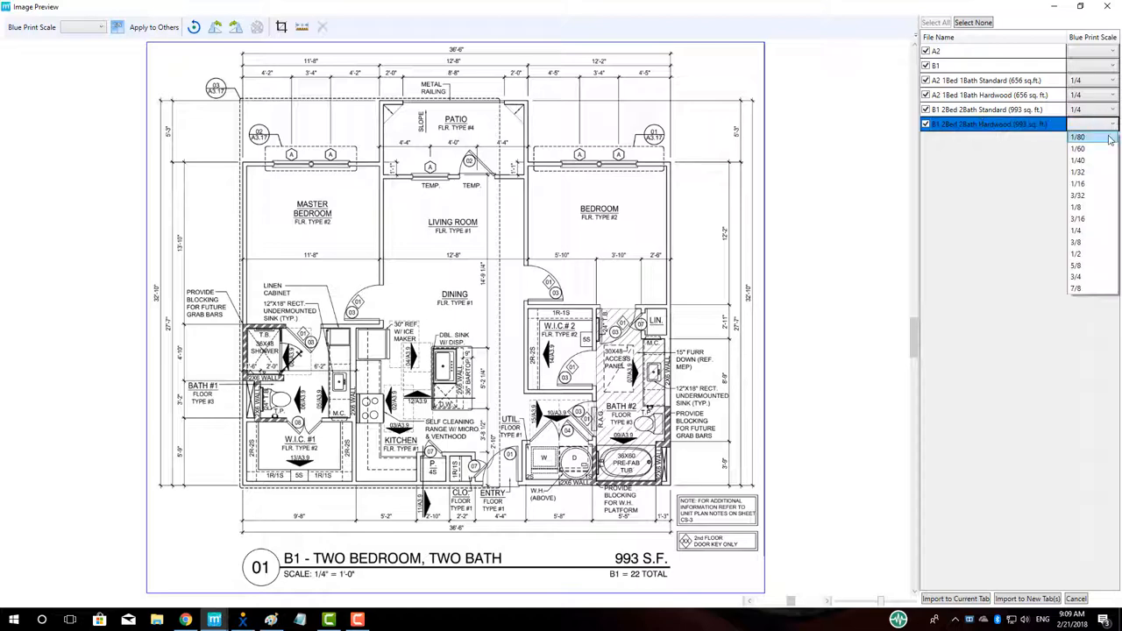
click(1077, 229)
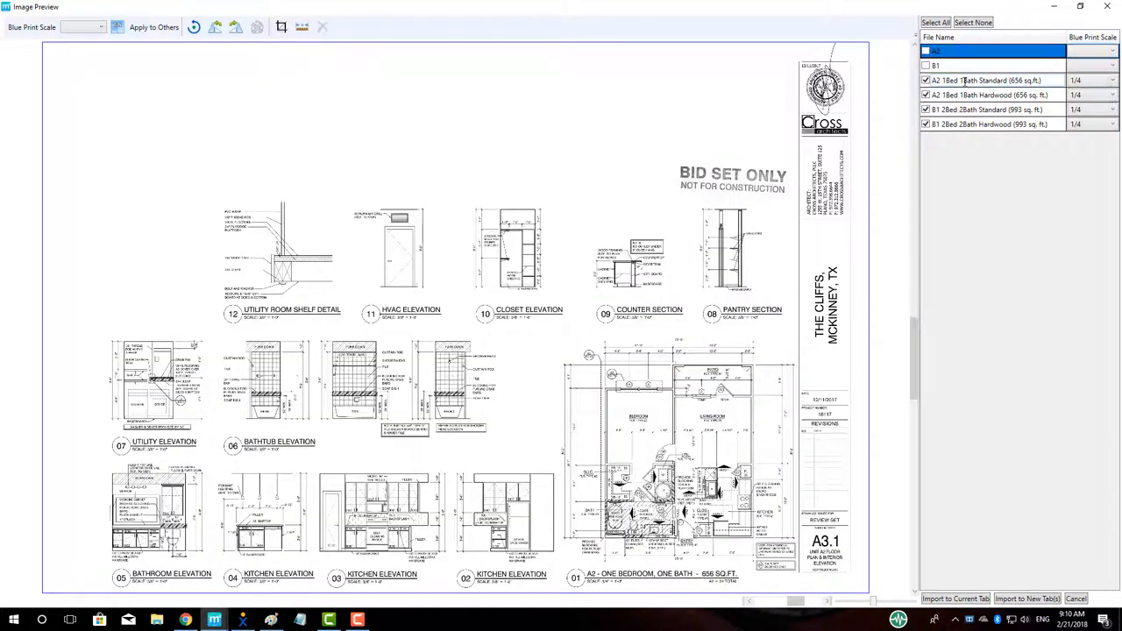
Review the four cropped A2 and B1 entries, import them as separate tabs and check the B1 tab.
click(982, 81)
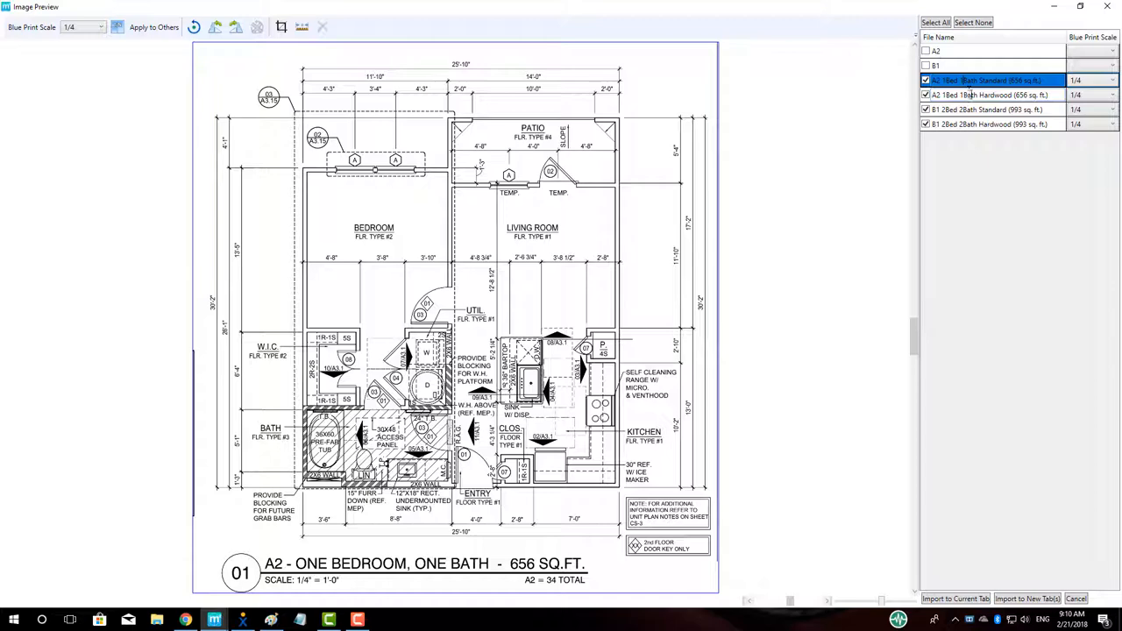
click(989, 95)
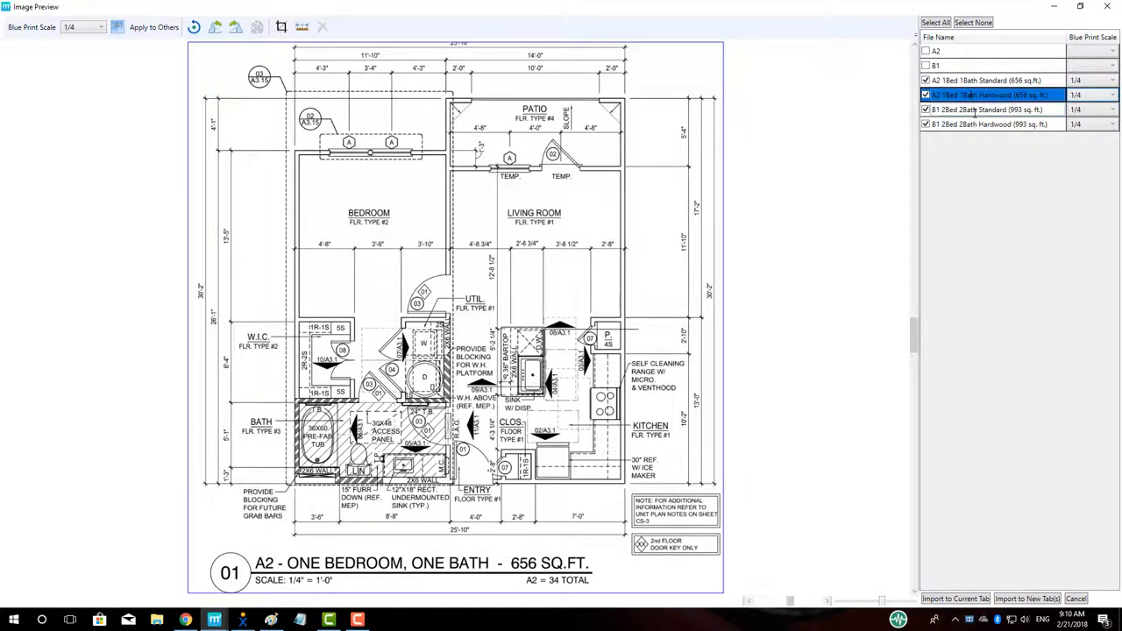
click(991, 122)
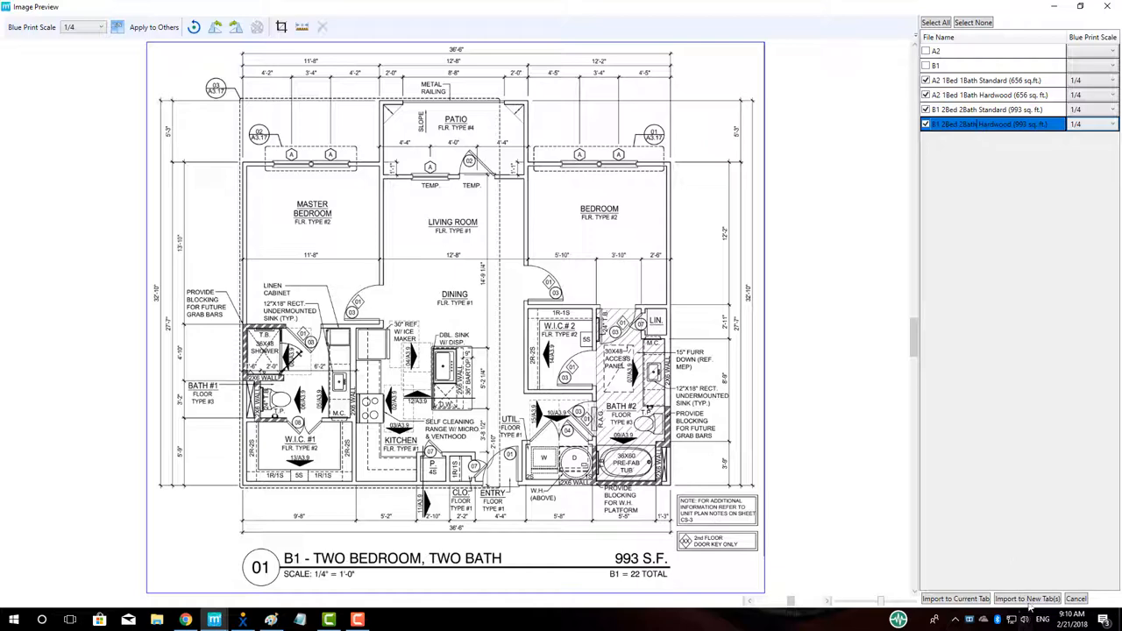
click(1028, 600)
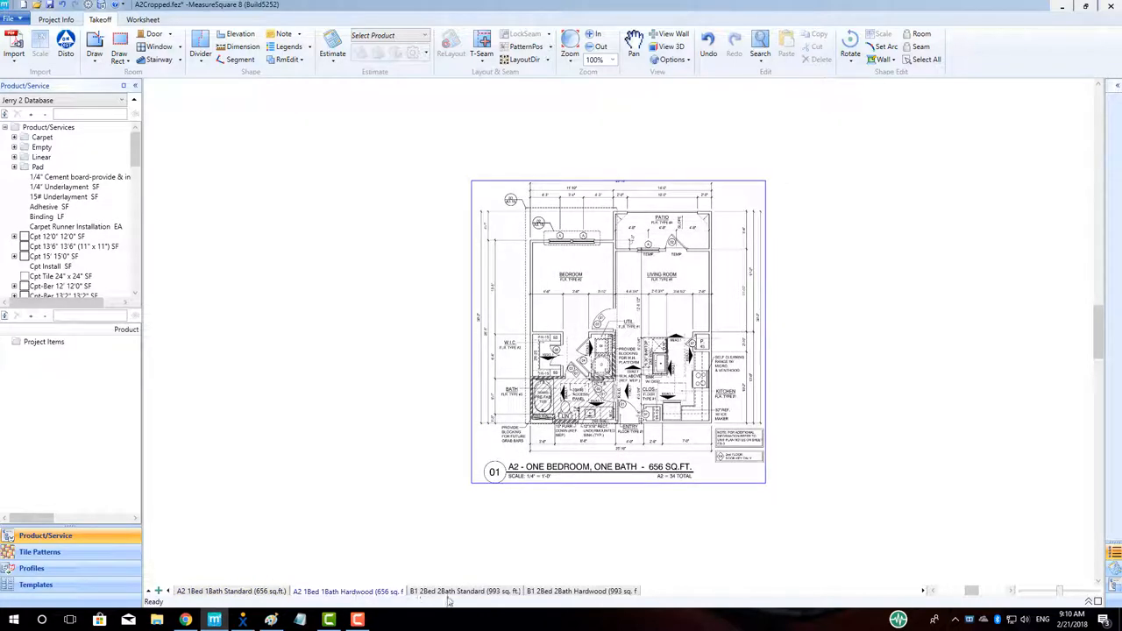
click(465, 591)
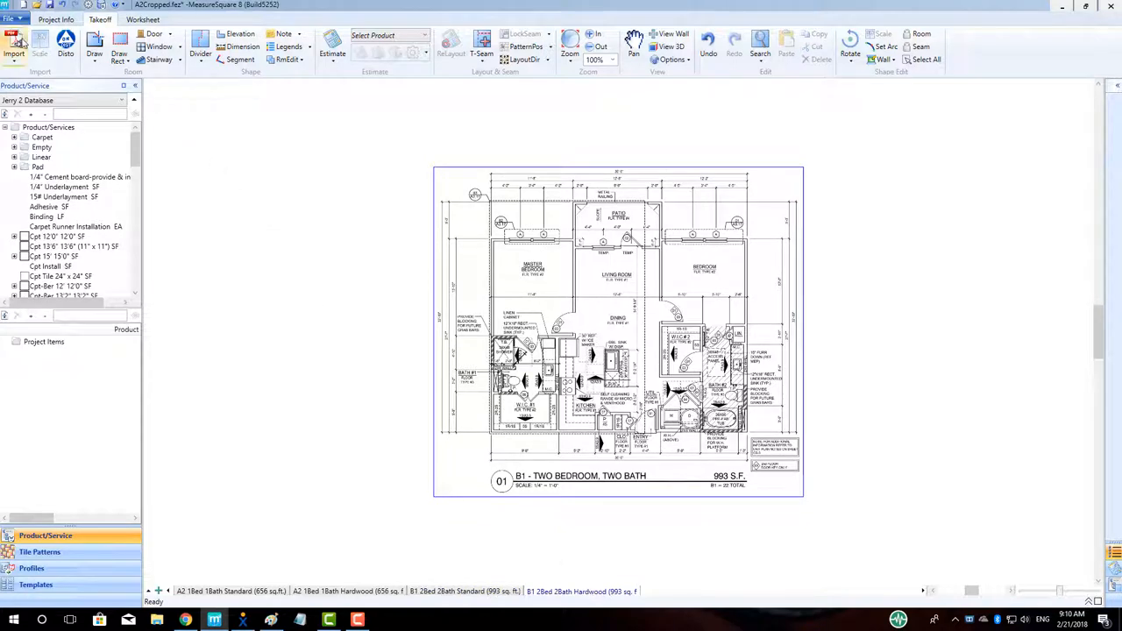
click(14, 44)
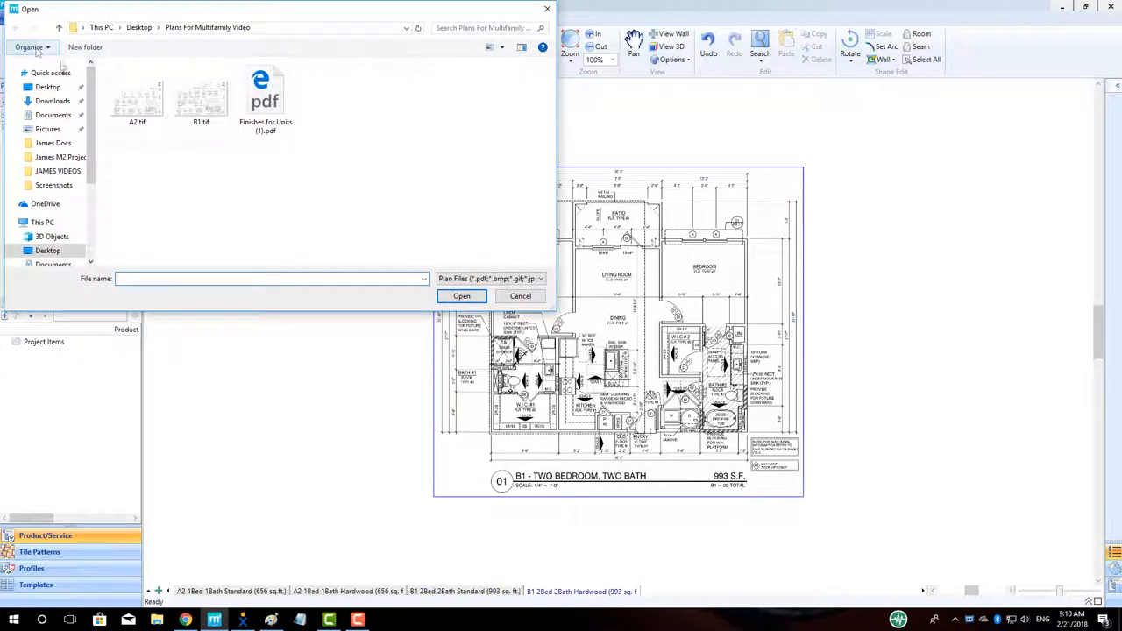
mouse_move(267, 97)
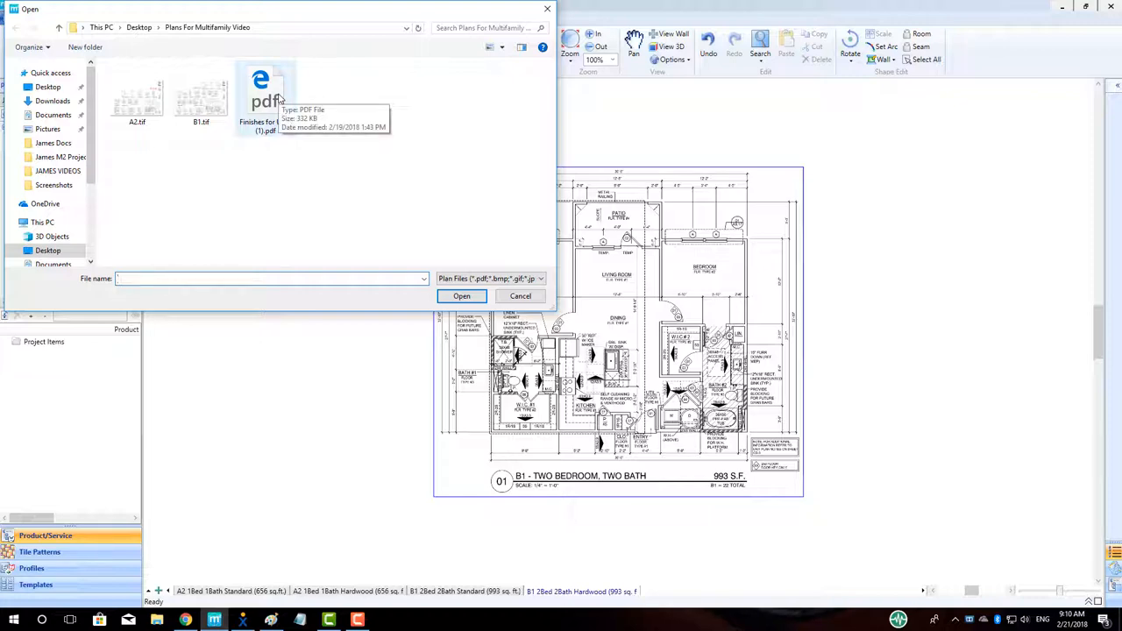
Import Finishes for Units (1).pdf as a fifth project tab with the finish schedule sheet.
click(267, 97)
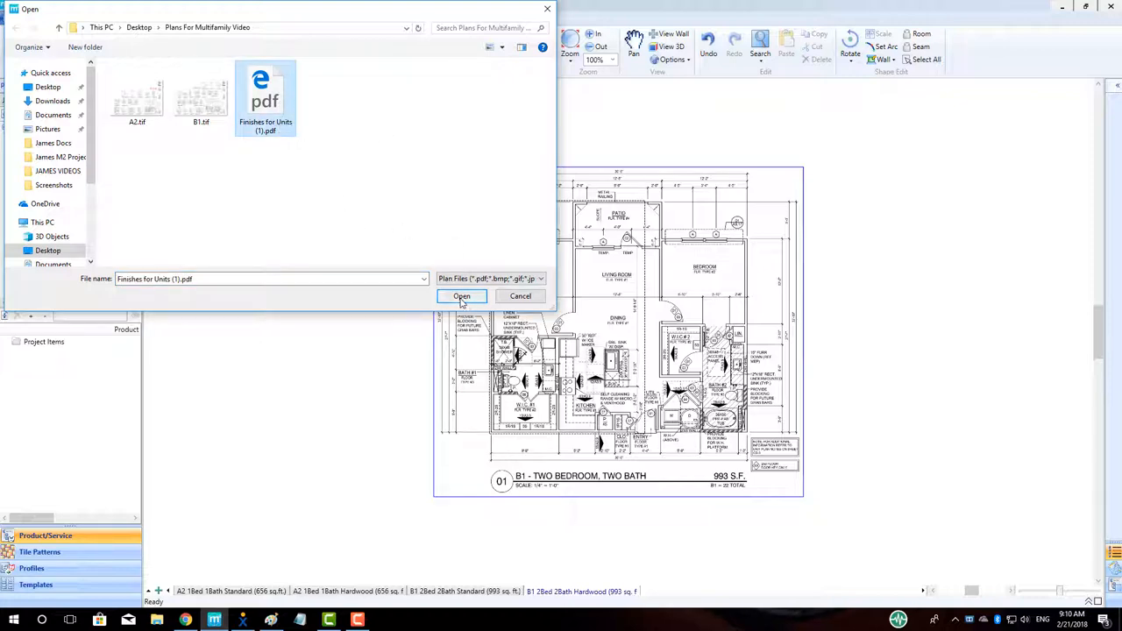
click(461, 296)
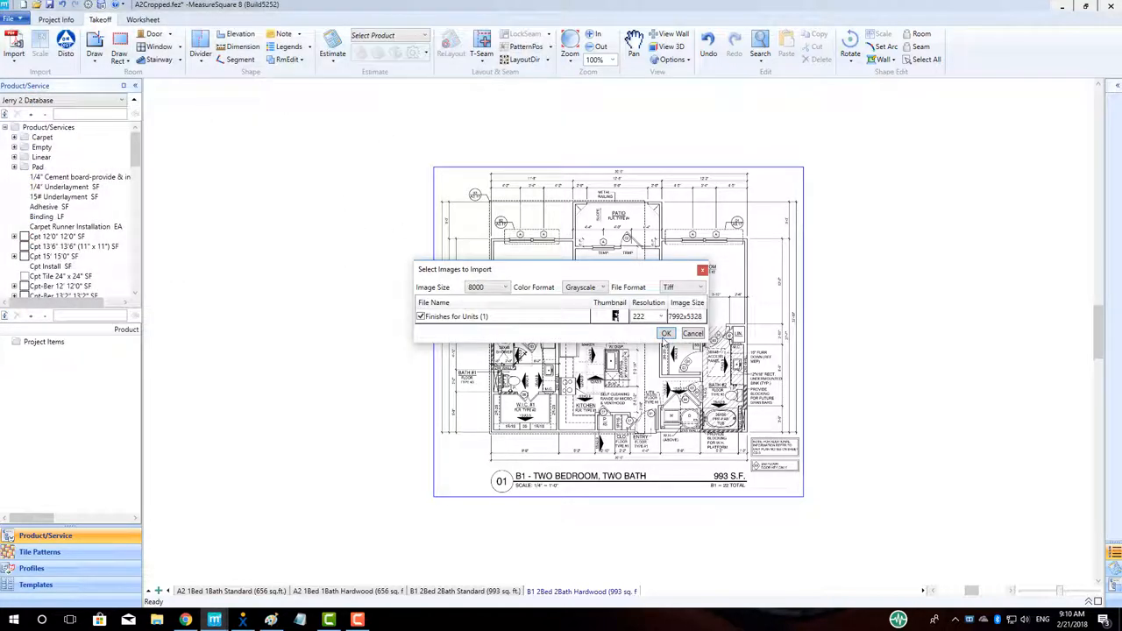
click(666, 333)
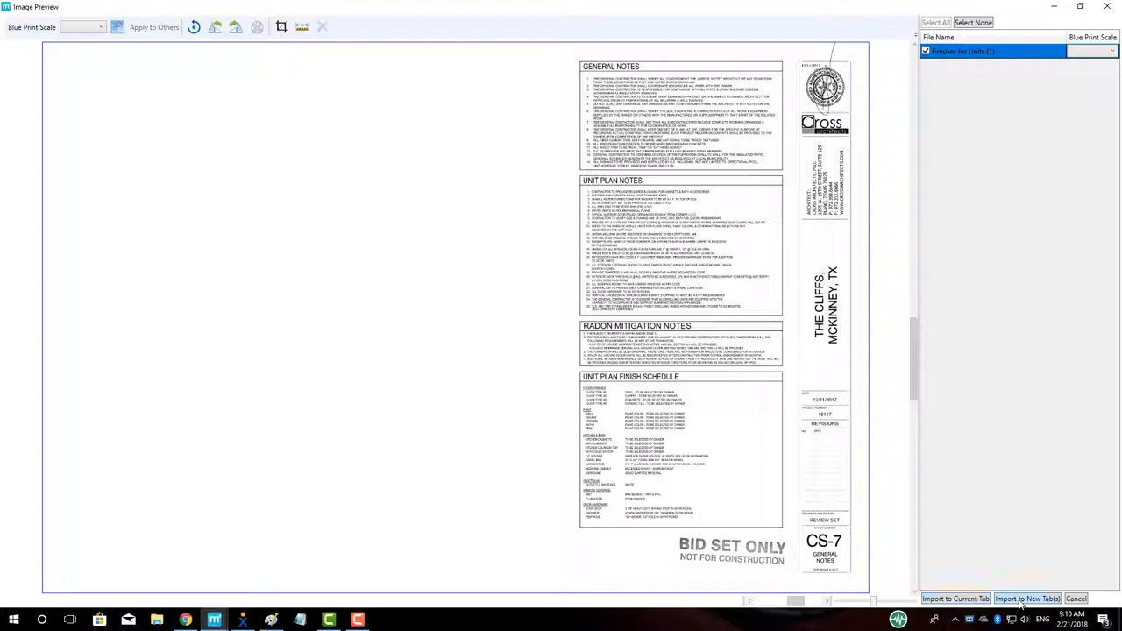
click(1025, 600)
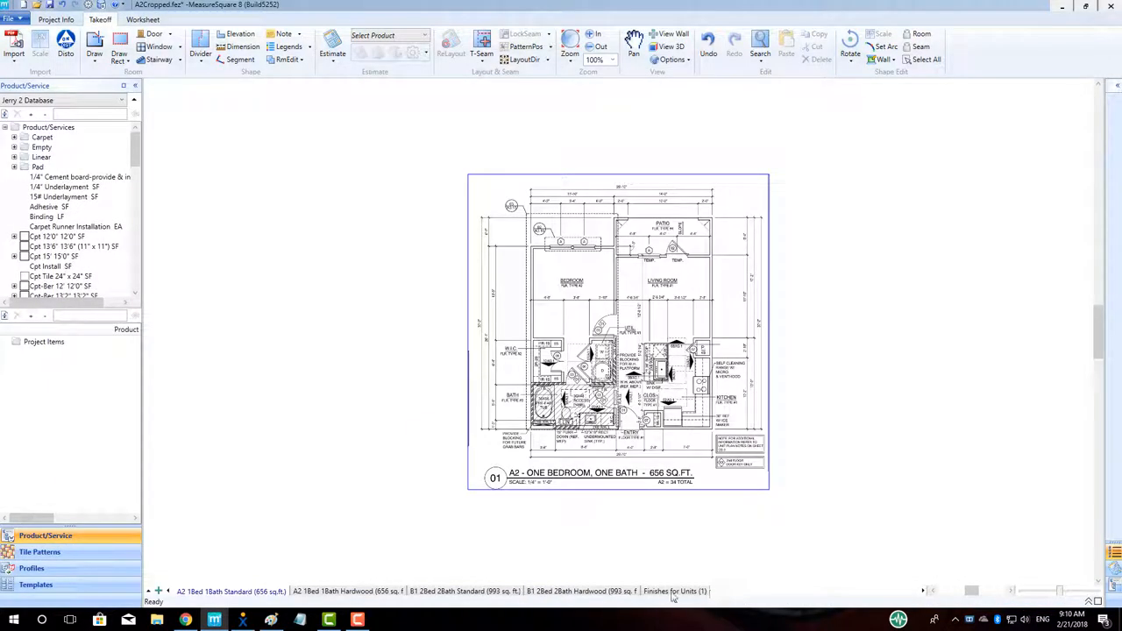